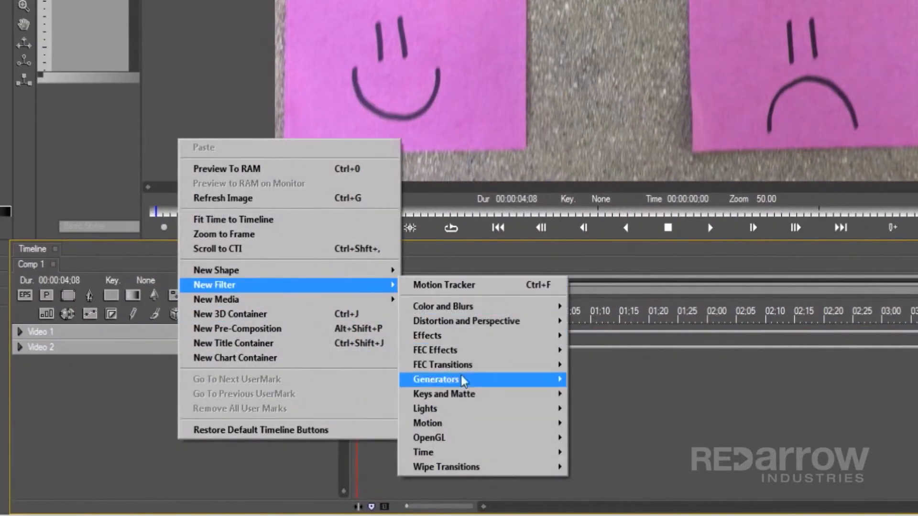
{"action": "mouse_move", "coordinate": [427, 422]}
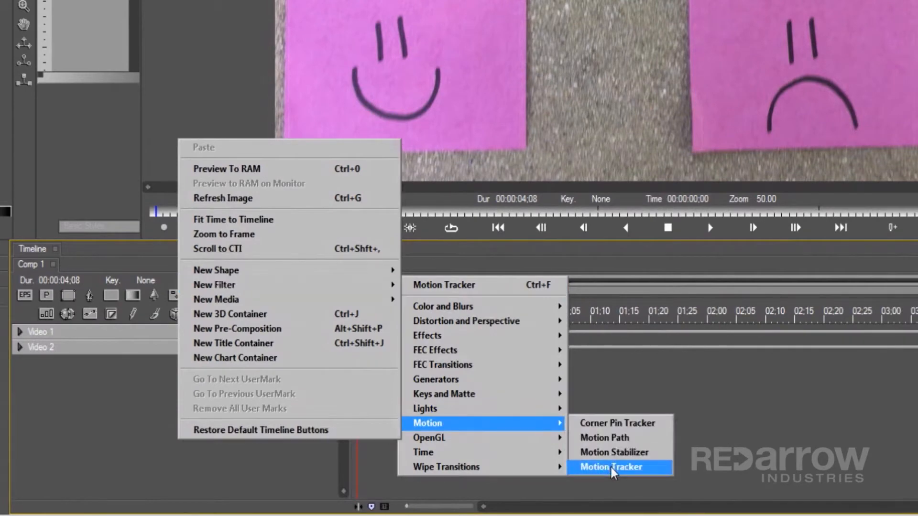
Step: Add a Motion Motion Tracker filter track to the composition timeline
{"action": "left_click", "coordinate": [610, 467]}
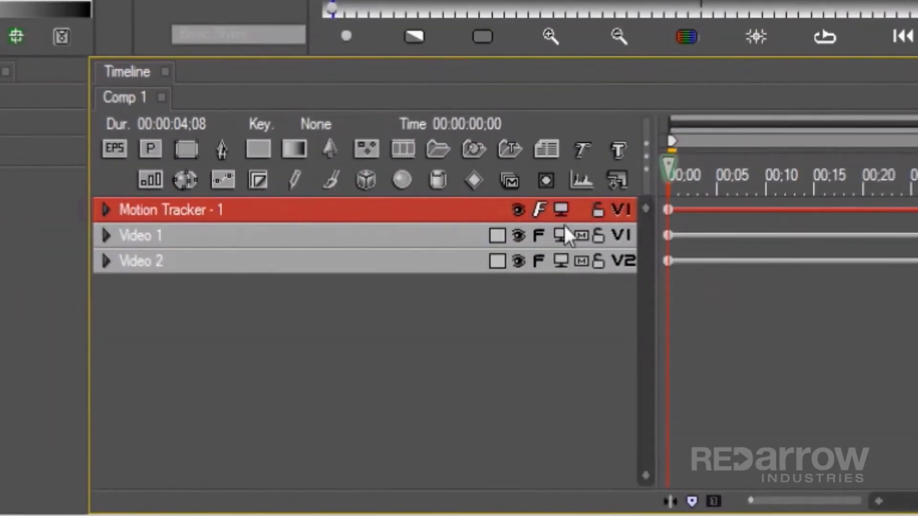
{"action": "mouse_move", "coordinate": [560, 211]}
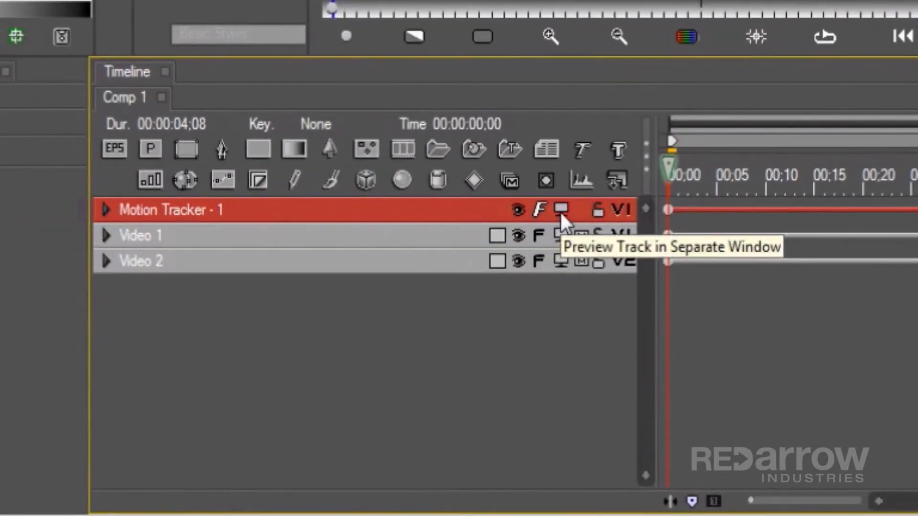
Step: Preview the track in a separate window and place the tracker boxes over the smiley's eyes
{"action": "left_click", "coordinate": [560, 209]}
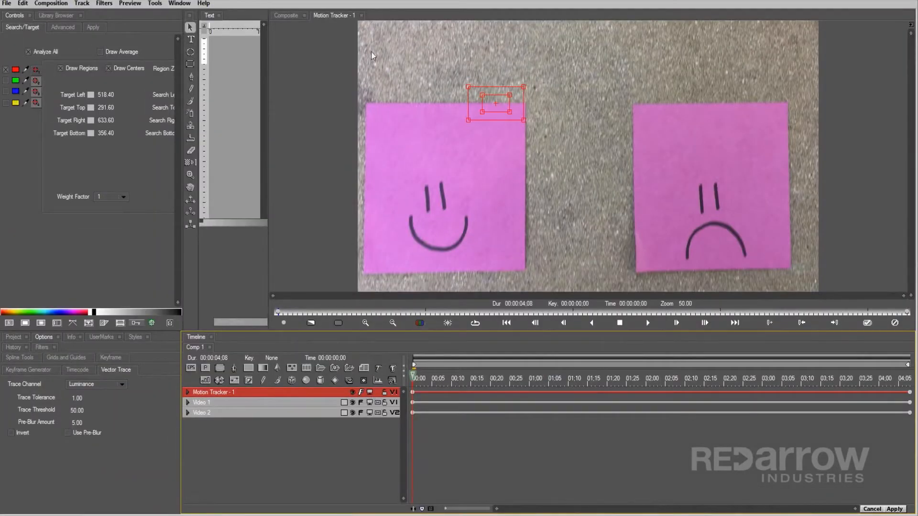
{"action": "mouse_move", "coordinate": [506, 158]}
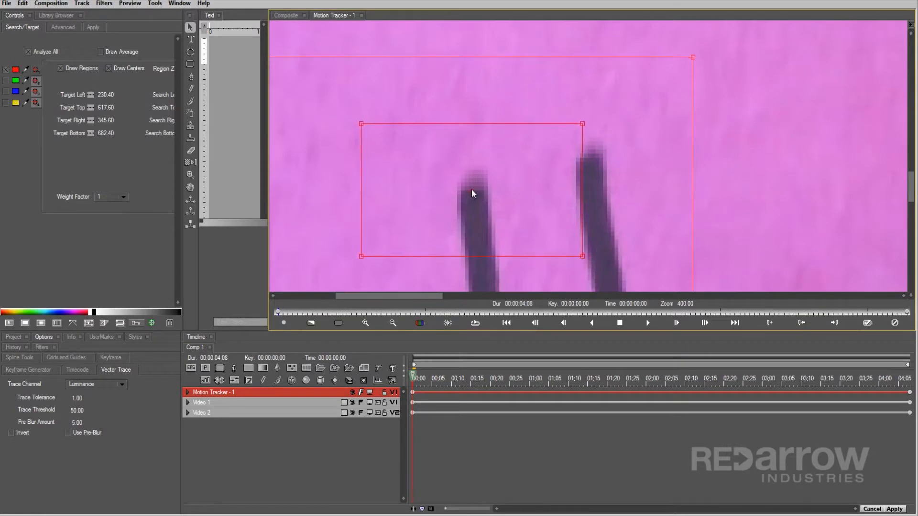
{"action": "left_click", "coordinate": [393, 323]}
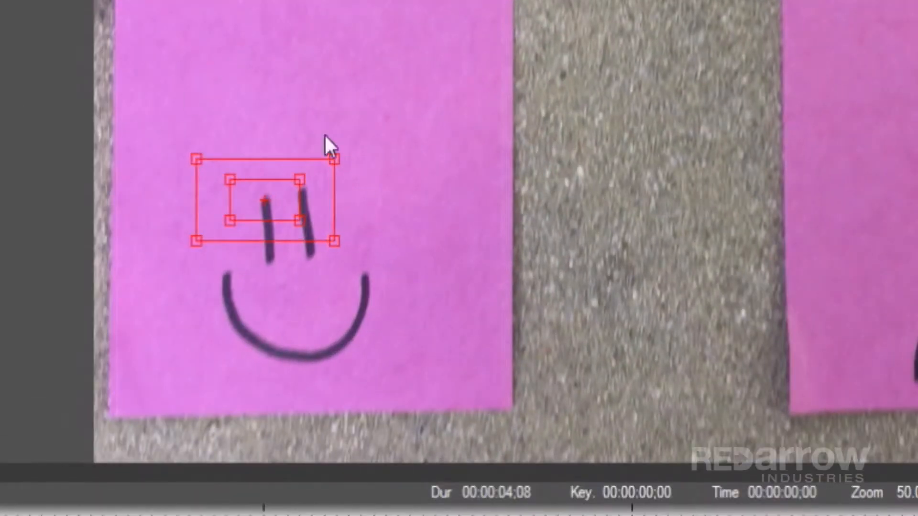
{"action": "mouse_move", "coordinate": [231, 190]}
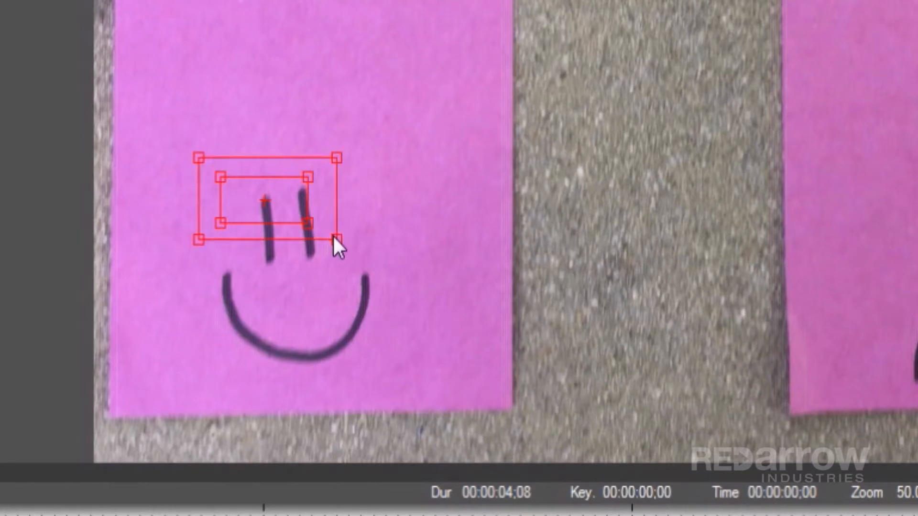
{"action": "mouse_move", "coordinate": [421, 232]}
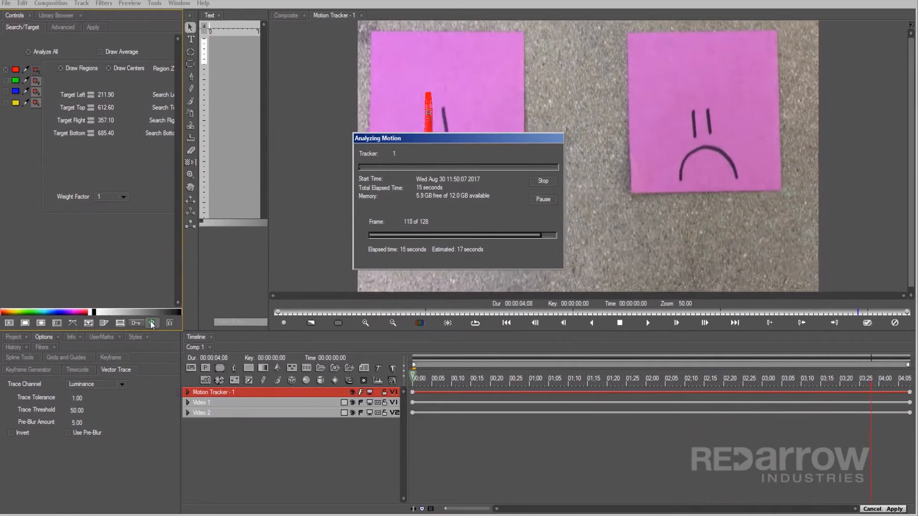
Step: Analyze the smiley face's motion with Motion Tracker - 1
{"action": "left_click", "coordinate": [541, 181]}
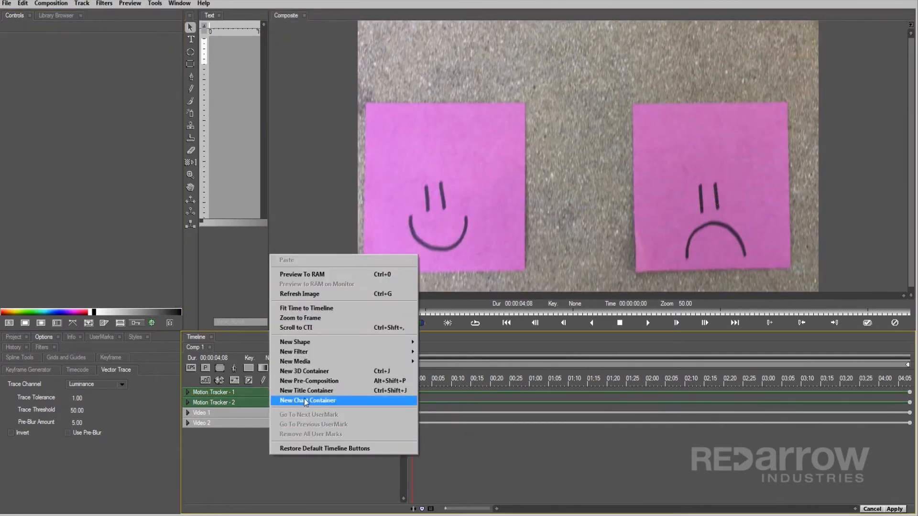
Step: Create HAPPY and SAD title containers and expand both title tracks
{"action": "left_click", "coordinate": [308, 401]}
{"action": "type", "text": "APPY"}
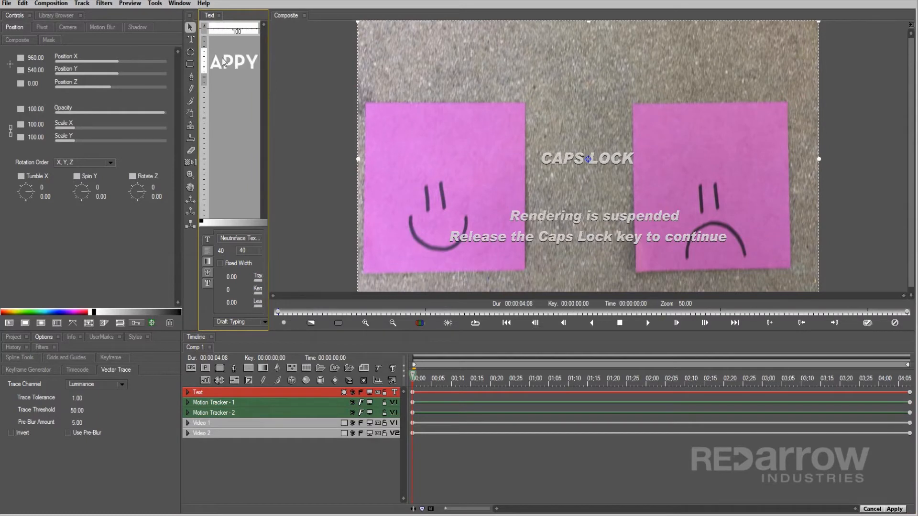
{"action": "key", "text": "capslock"}
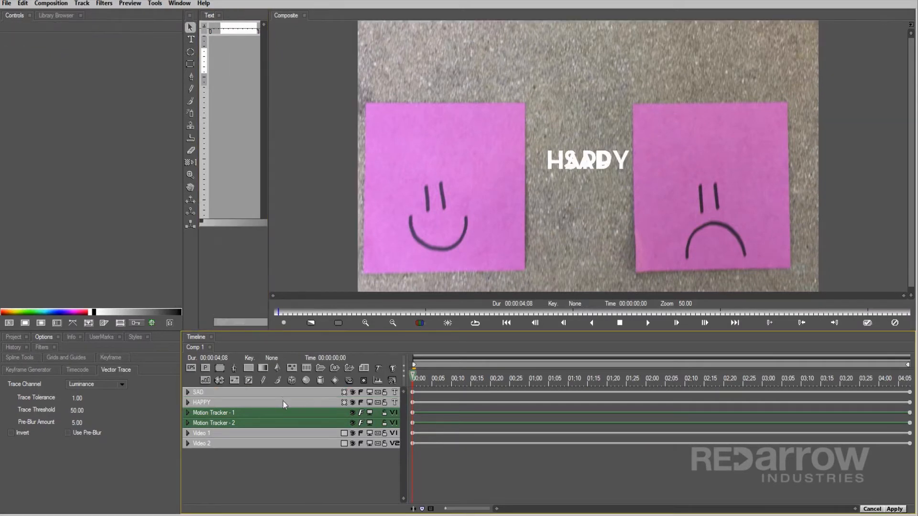
{"action": "left_click", "coordinate": [202, 401]}
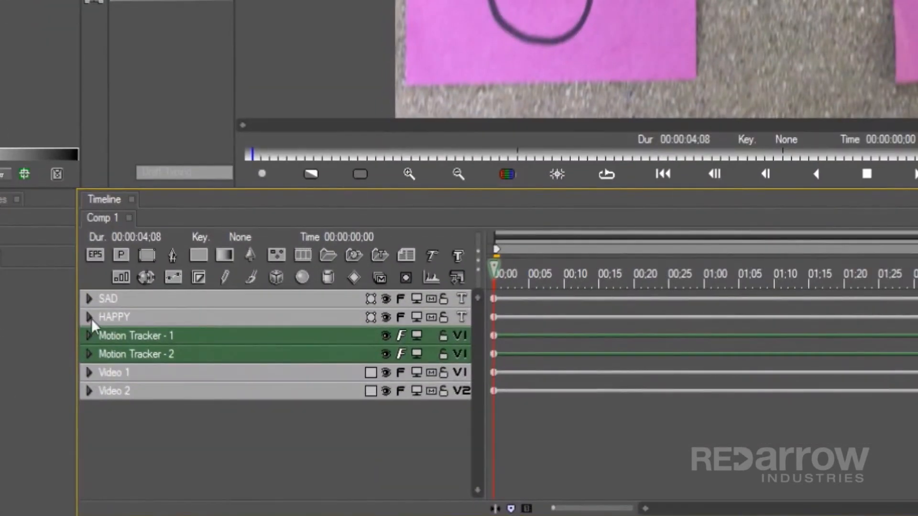
{"action": "left_click", "coordinate": [88, 299]}
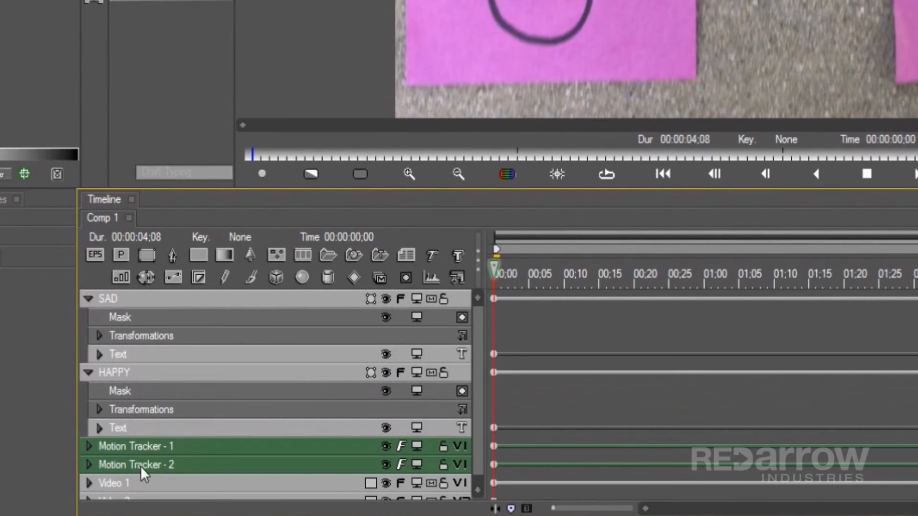